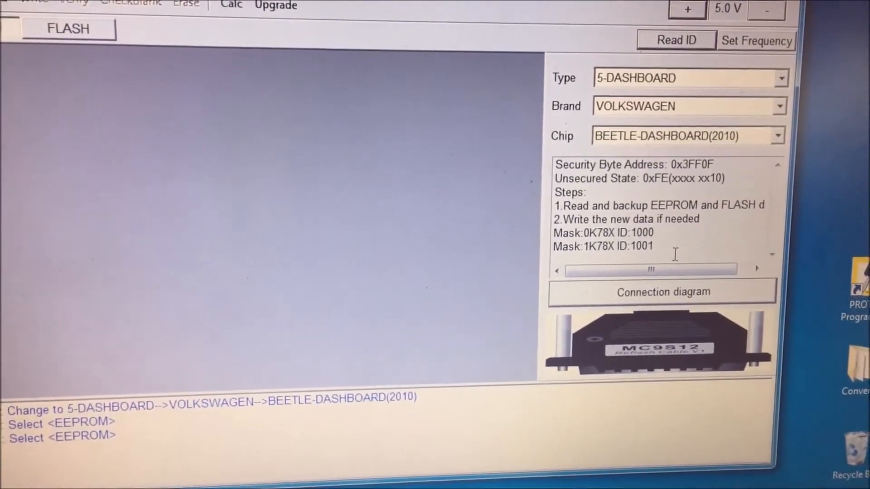
# - Read the Beetle-Dashboard(2010) EEPROM range until Operation success shows the hex data
pyautogui.click(661, 292)
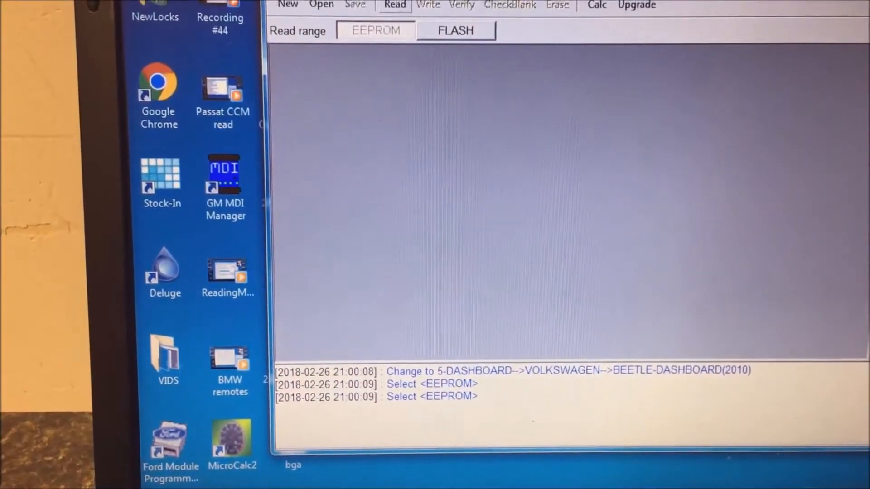
pyautogui.click(360, 11)
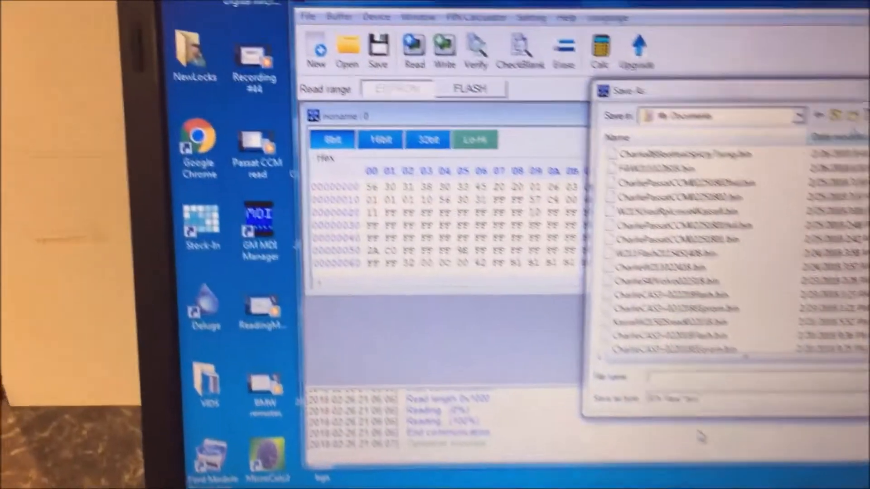
# - Save the EEPROM dump as testbeetleclstr.bin in My Documents
pyautogui.write('testbeetlec')
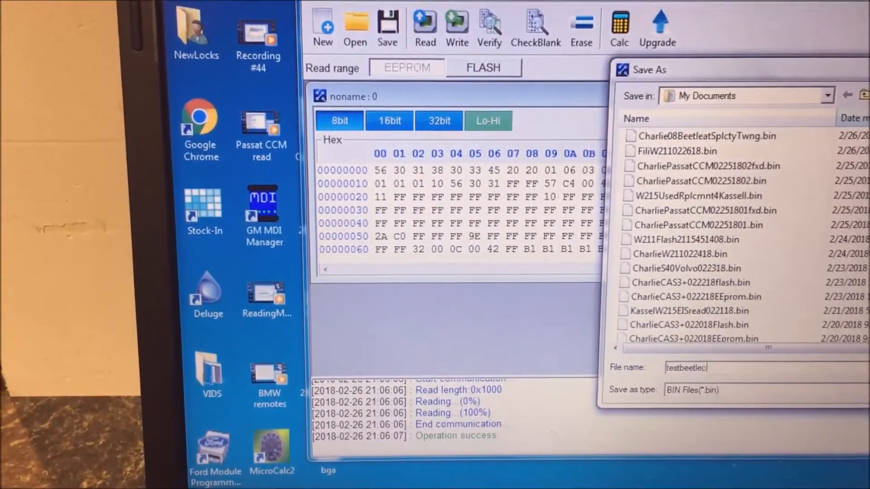
pyautogui.write('lstr')
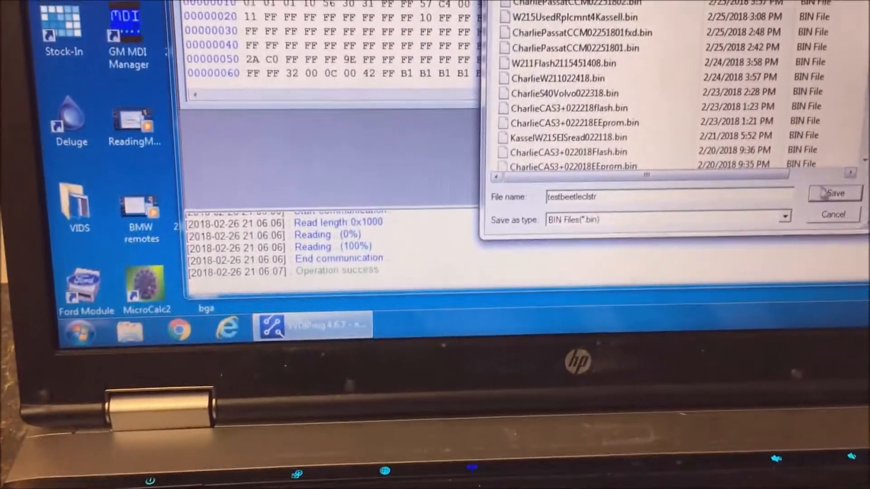
pyautogui.click(834, 194)
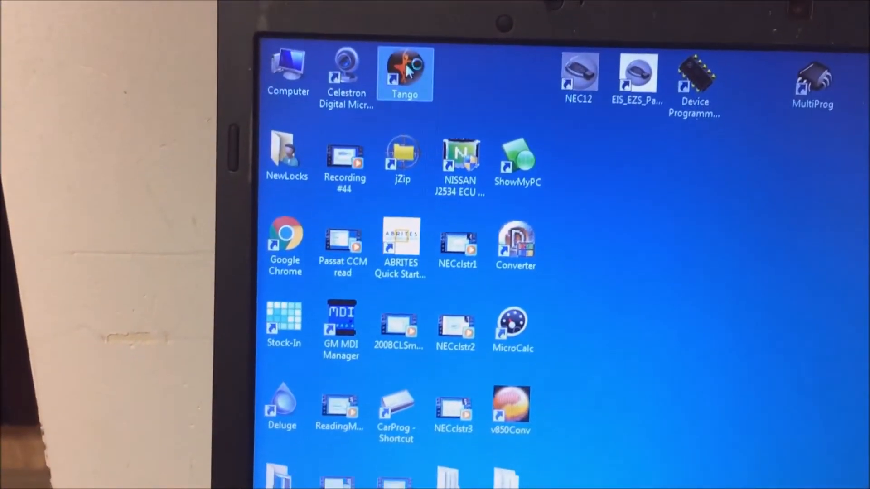
# - Launch Tango, select VW Beetle 2008- (9S12) and start loading a dump file
pyautogui.doubleClick(405, 72)
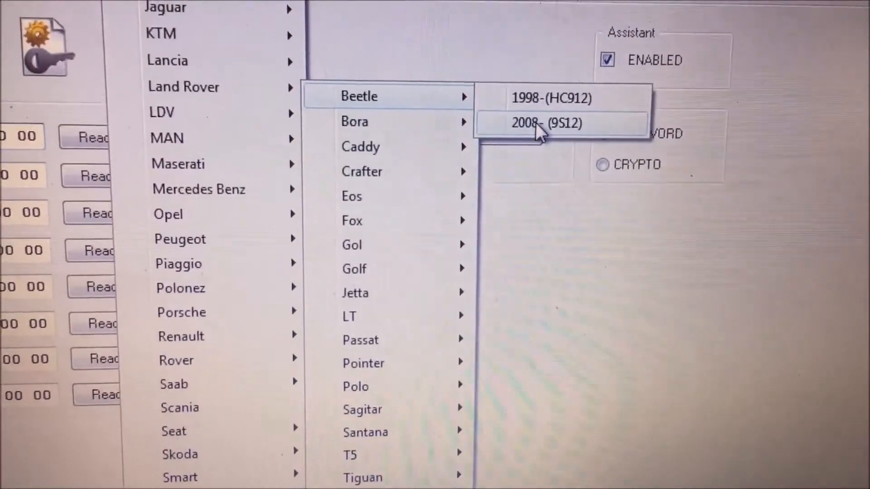
pyautogui.click(547, 124)
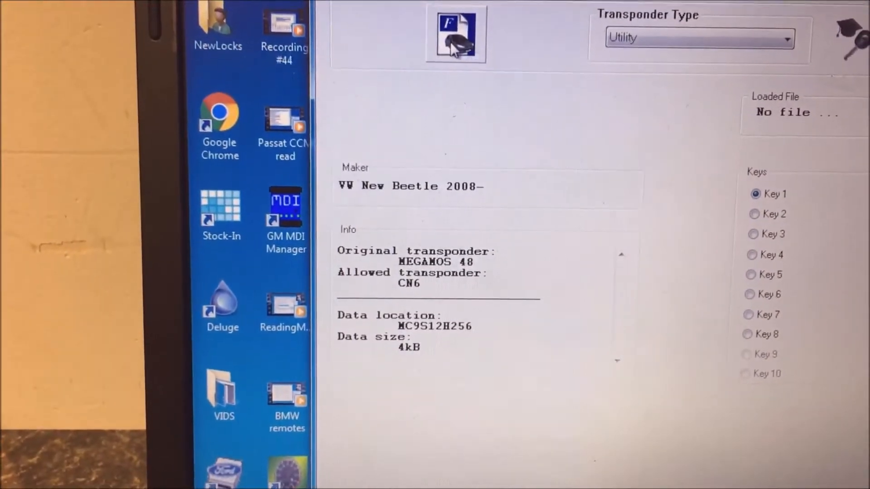
pyautogui.click(455, 35)
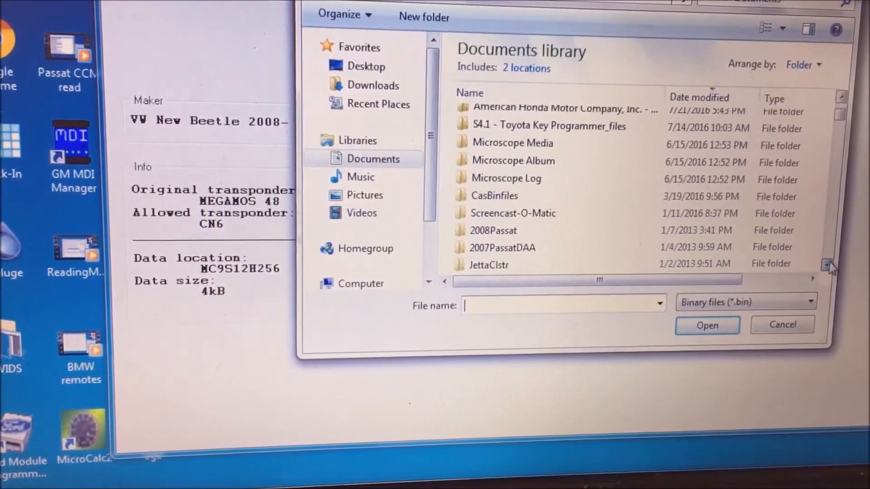
# - Load testbeetleclstr.bin so Tango lists the cluster's key slots
pyautogui.click(506, 250)
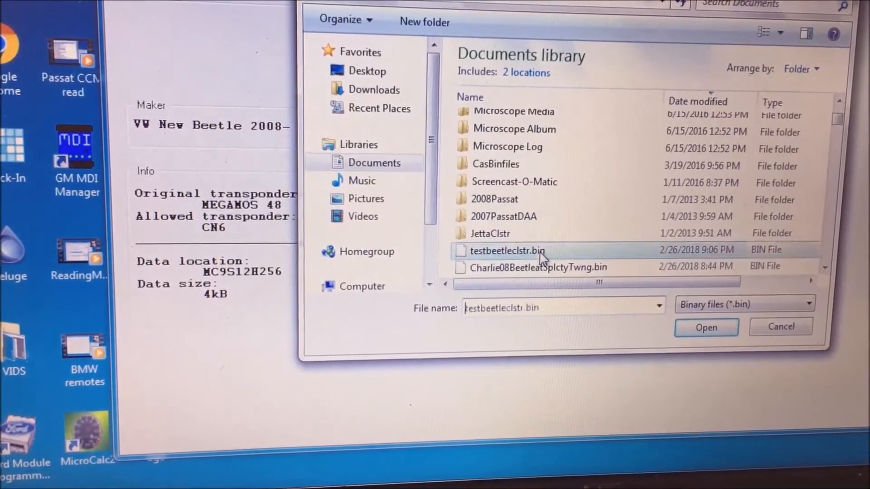
pyautogui.click(706, 327)
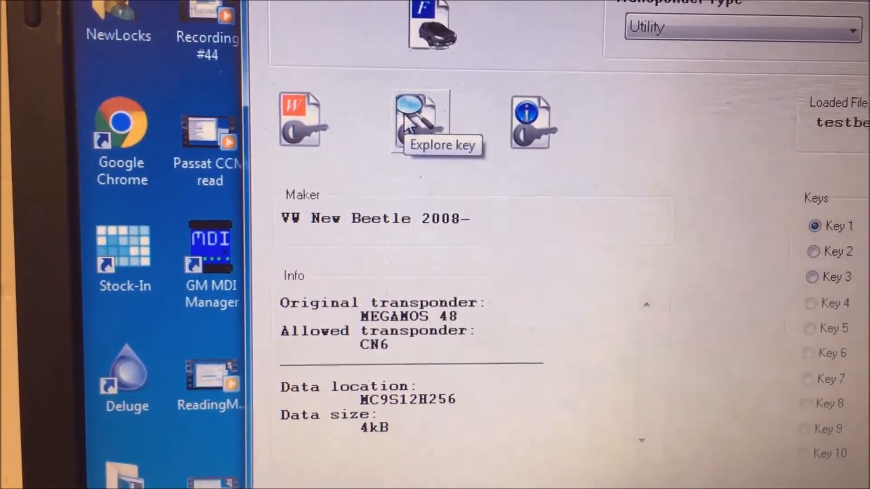
pyautogui.click(533, 122)
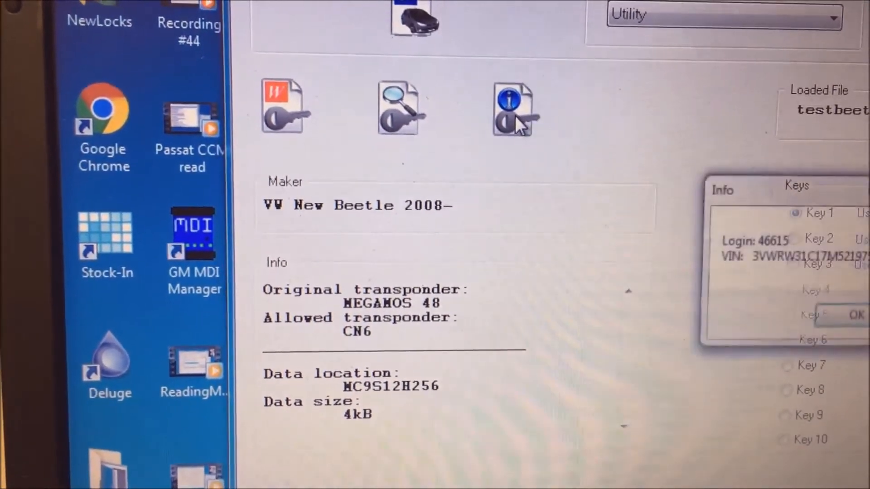
pyautogui.click(513, 107)
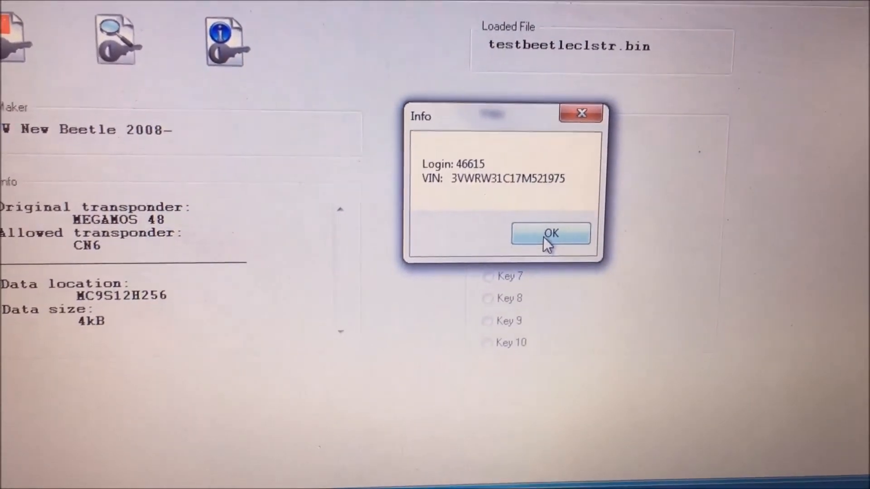
pyautogui.click(550, 232)
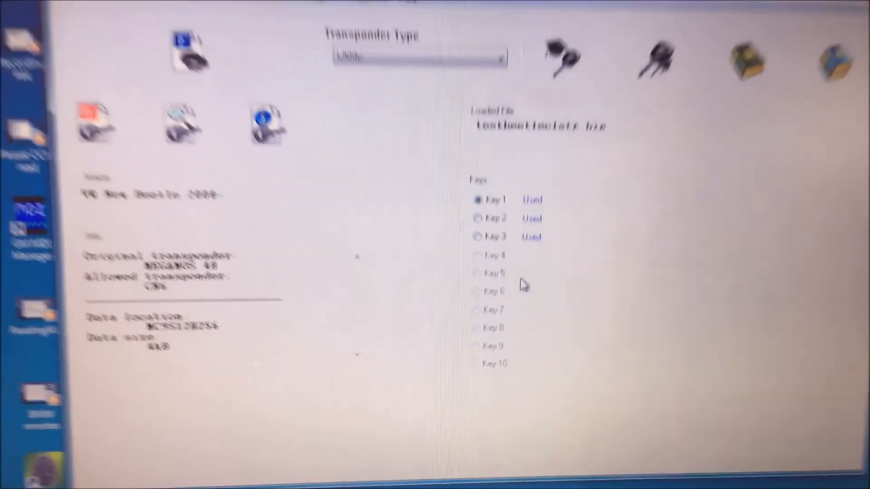